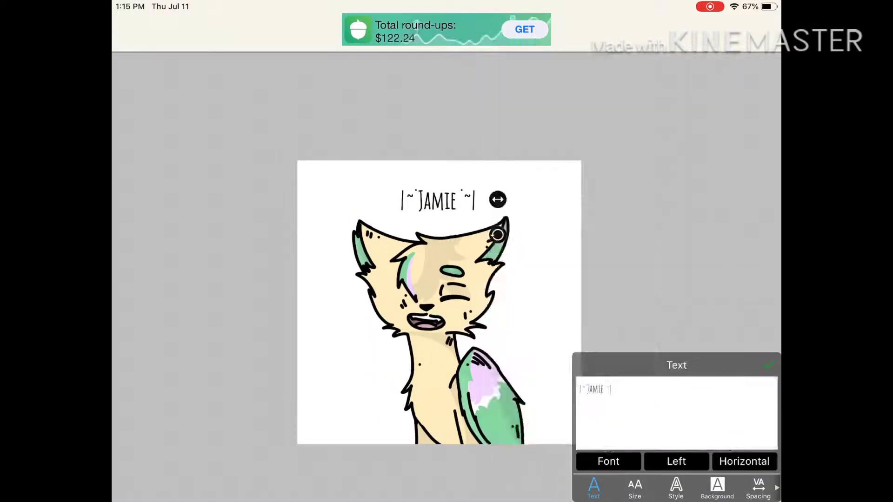
Give the Jamie title a new font and a light green text colour.
click(608, 462)
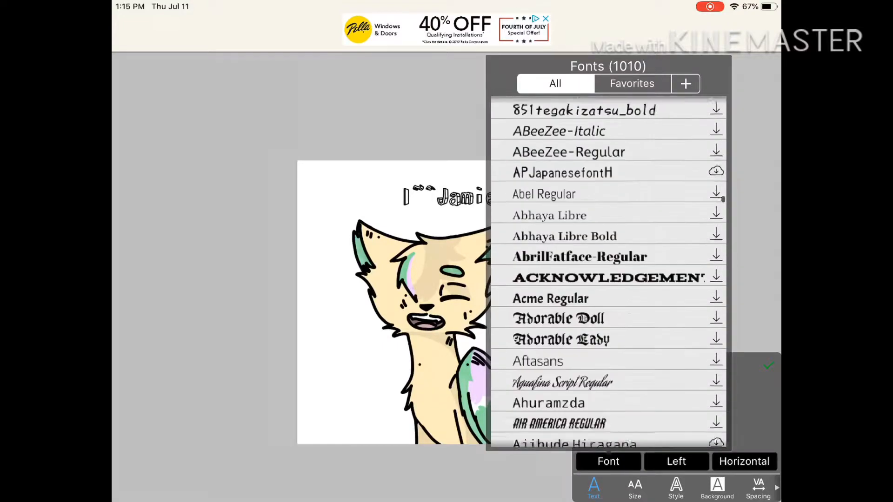
click(634, 489)
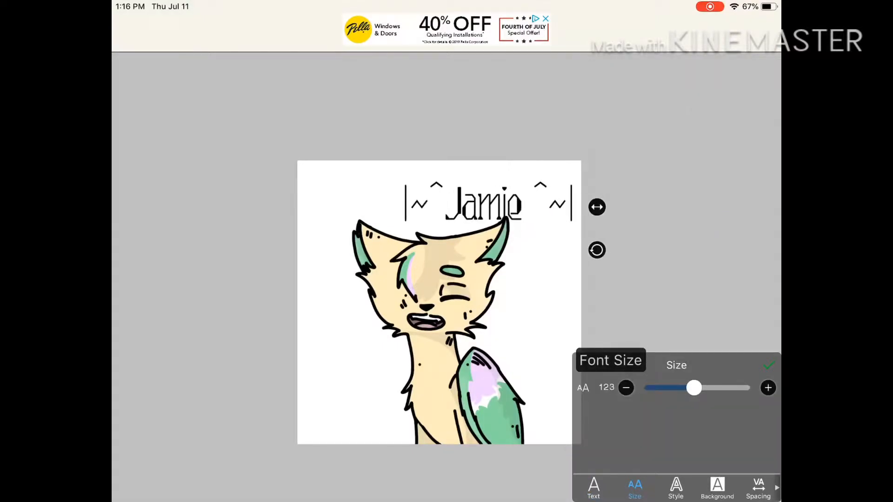
click(676, 488)
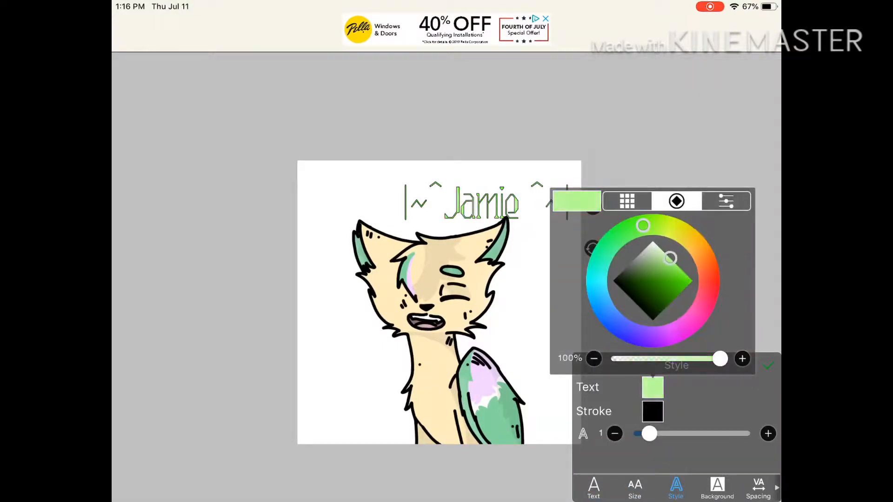
click(717, 488)
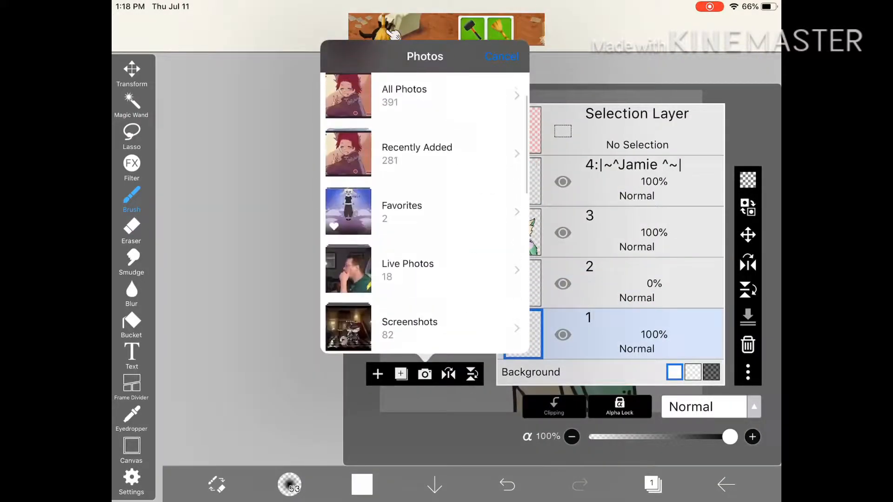
Choose a photo album and import a photo as the background layer behind the cat.
click(501, 56)
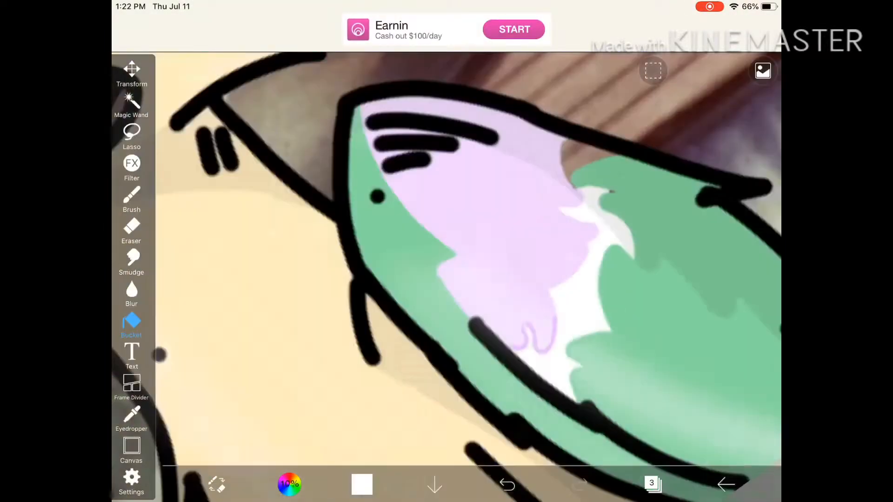
Trace a white brush outline along the cat's edges, undoing the bad strokes.
click(131, 199)
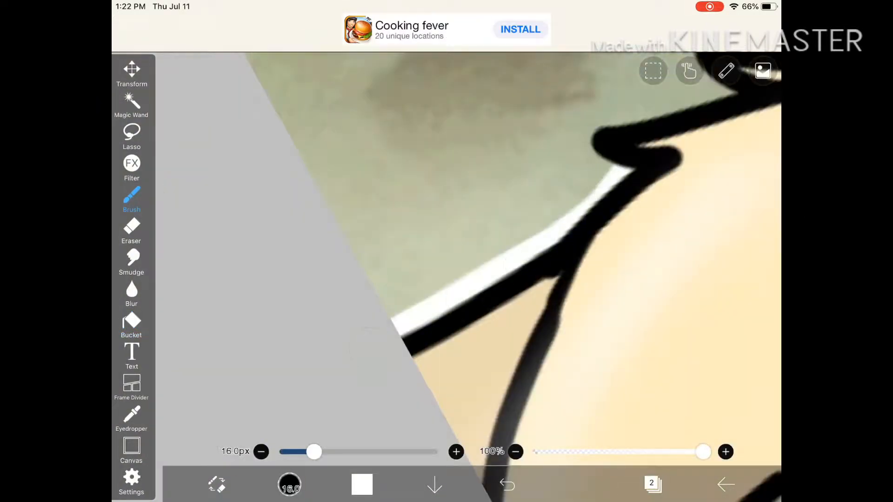
click(506, 484)
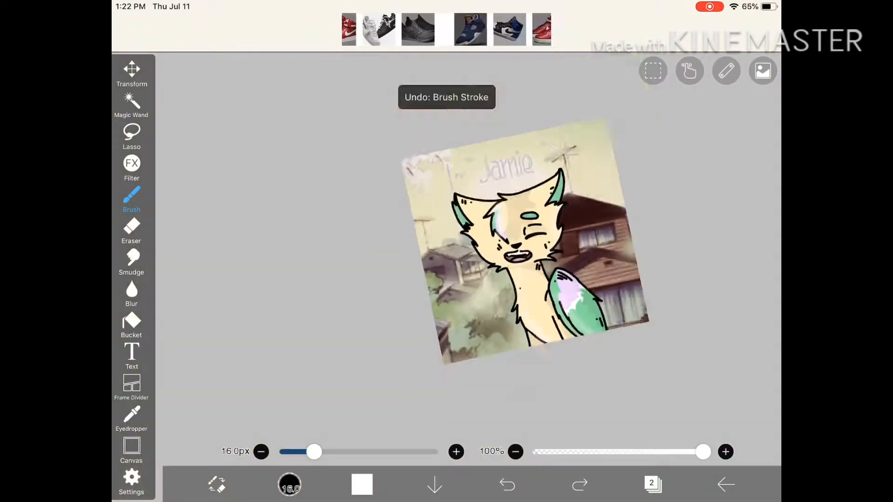
click(506, 484)
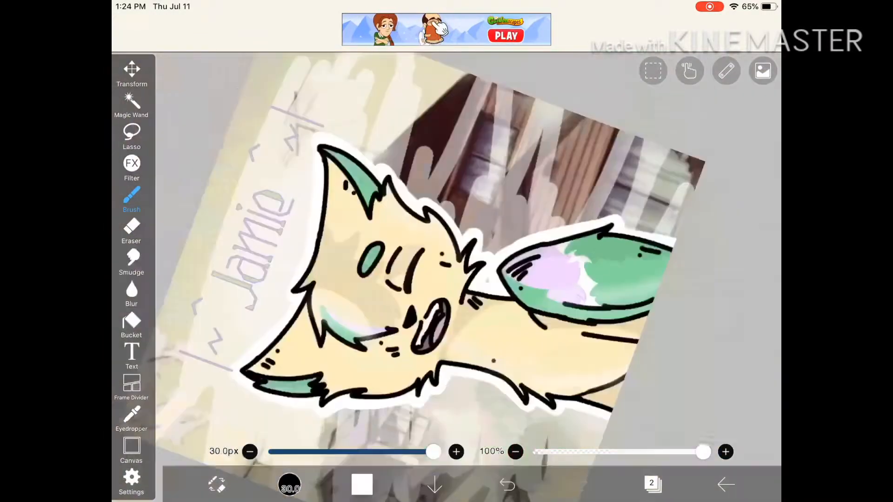
Finish the thick 30px white outline around the cat and bring up the materials library.
click(762, 71)
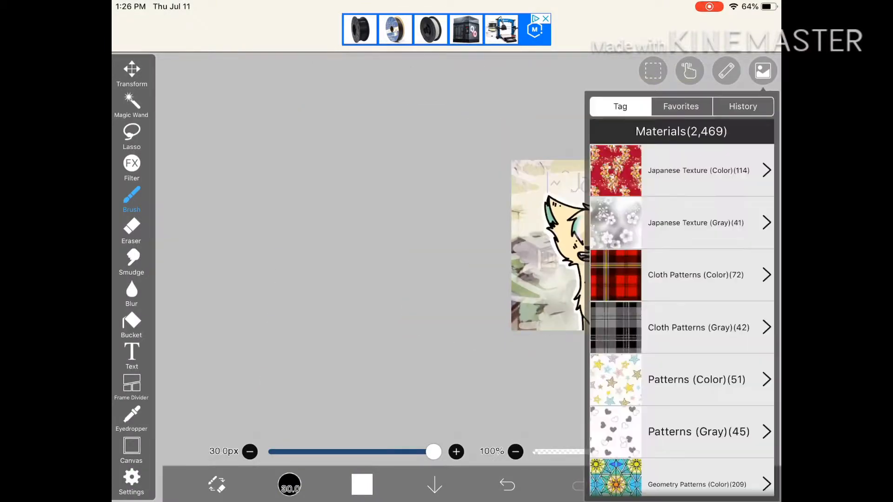
Place a blue butterfly sticker from Accessories beside the cat's chest and return to the materials library.
scroll(down, 3)
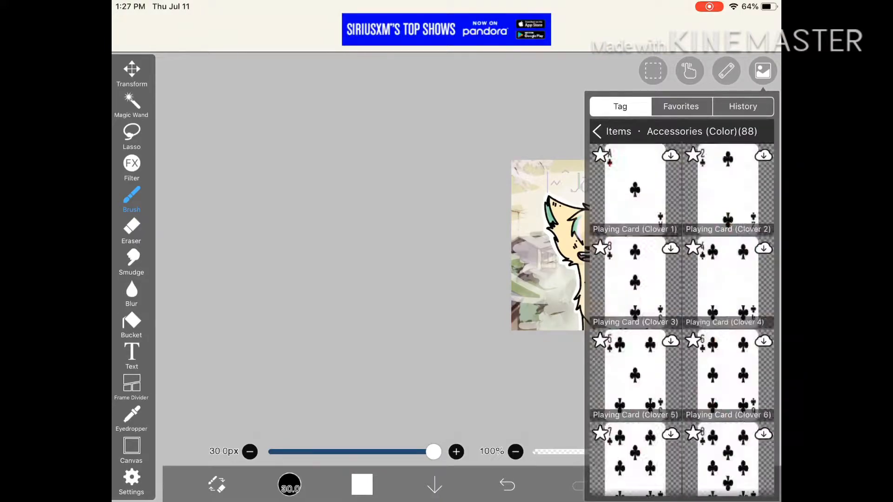
click(597, 131)
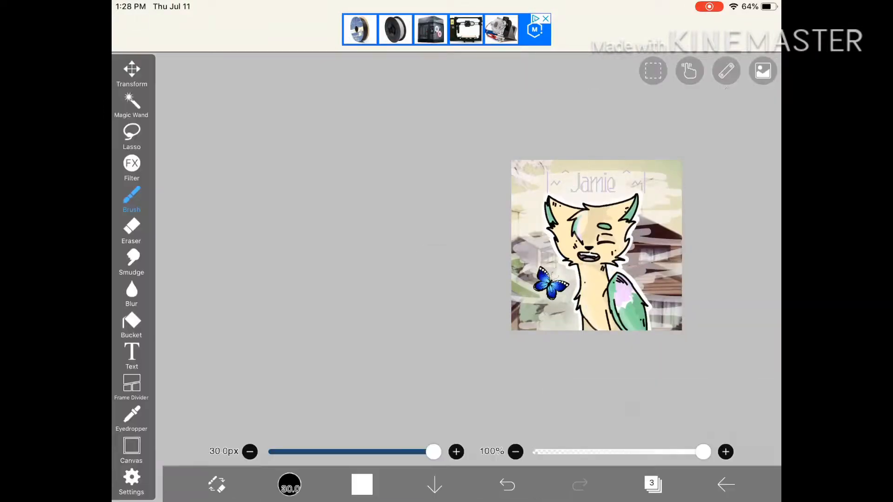
click(762, 71)
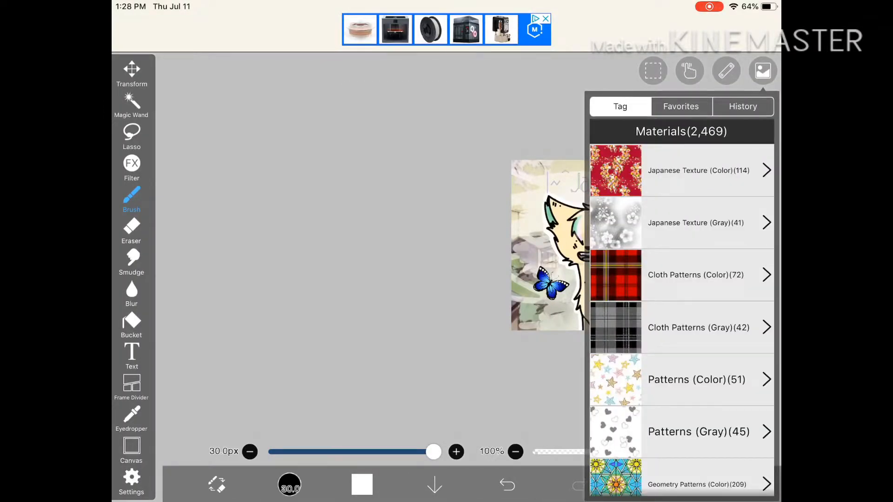